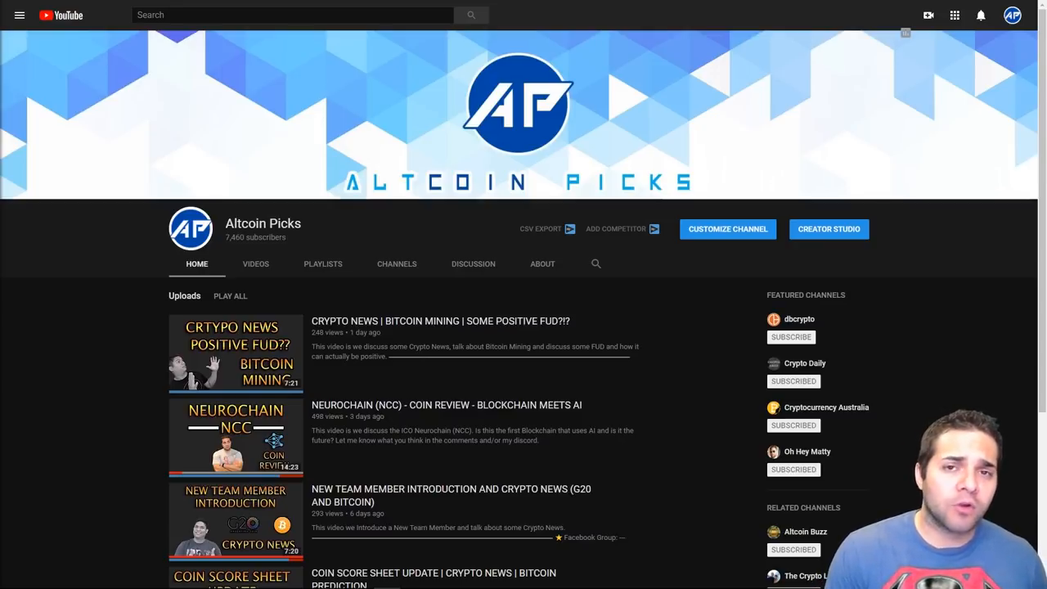
# - Switch to the CoinMarketCap Top 100 Cryptocurrencies table, led by Bitcoin and Ethereum
pyautogui.click(164, 8)
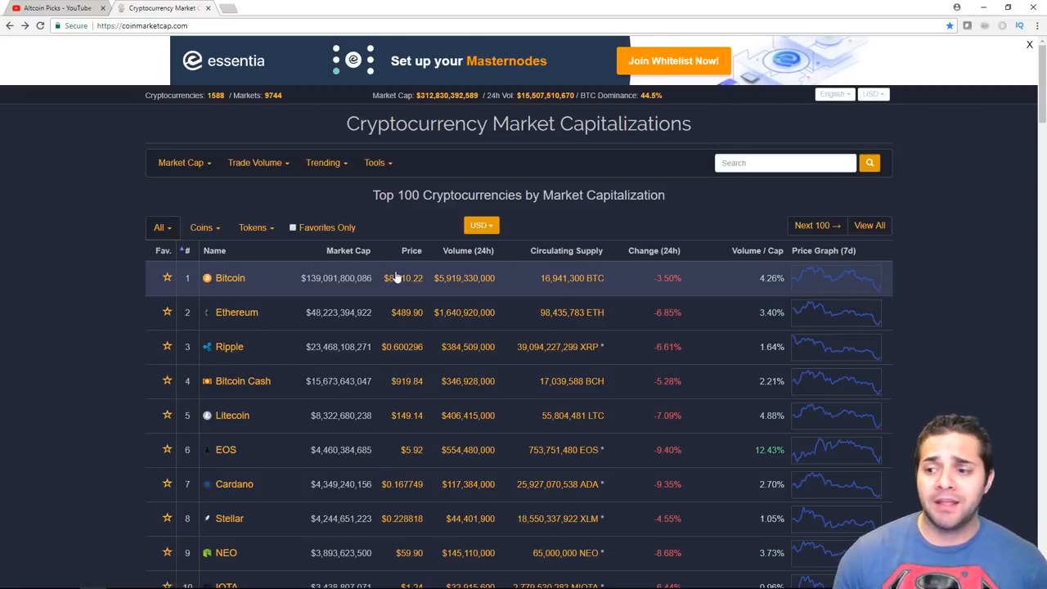
pyautogui.moveTo(407, 312)
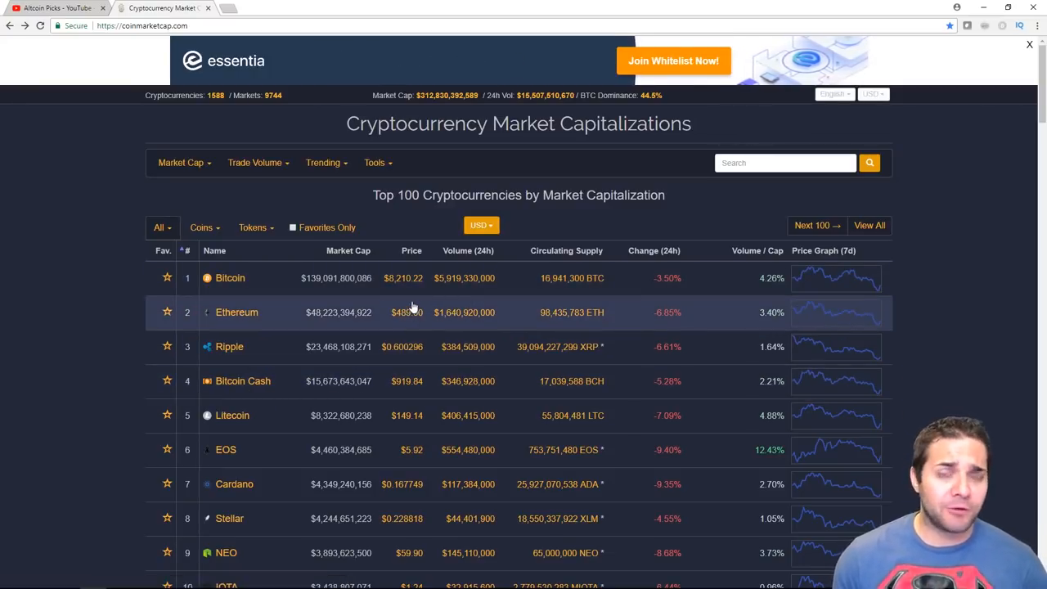
pyautogui.moveTo(411, 5)
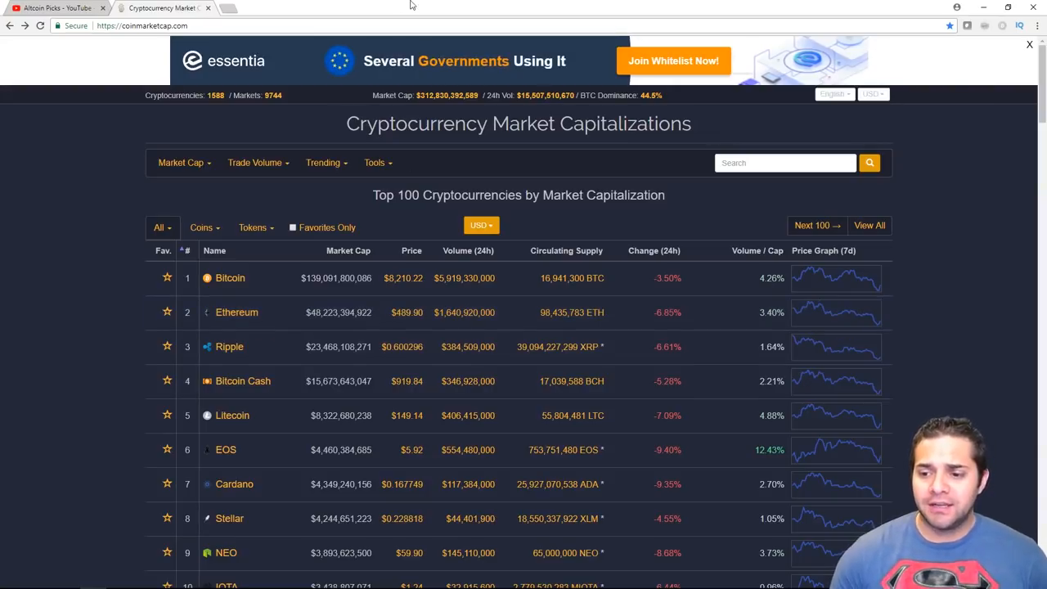
pyautogui.moveTo(245, 381)
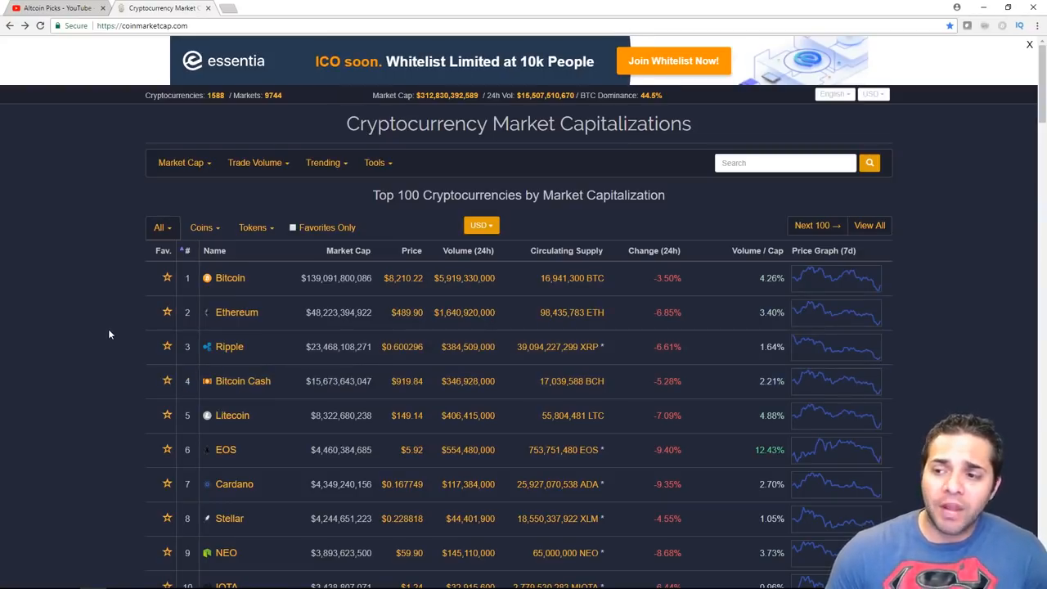
pyautogui.moveTo(101, 292)
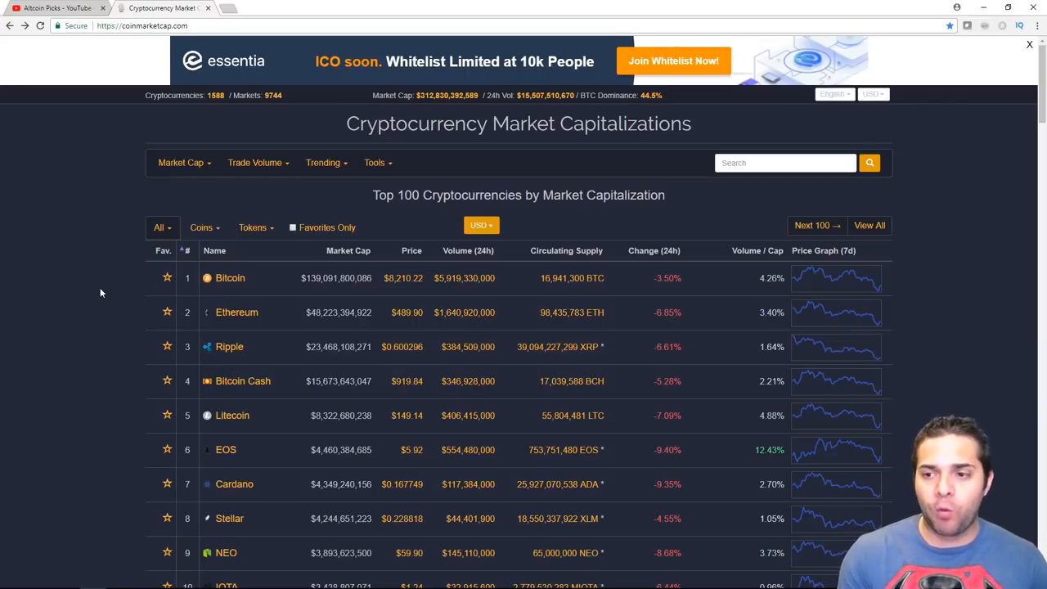
# - Search 'e' and open the Ethos (ETHOS) coin page, priced at $3.07
pyautogui.write('e')
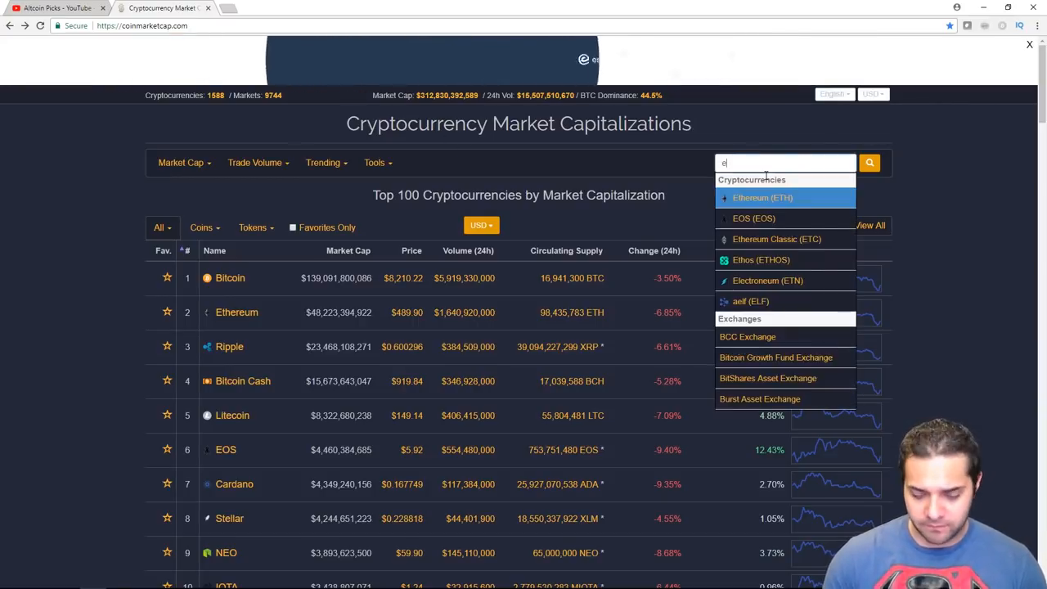
pyautogui.click(761, 259)
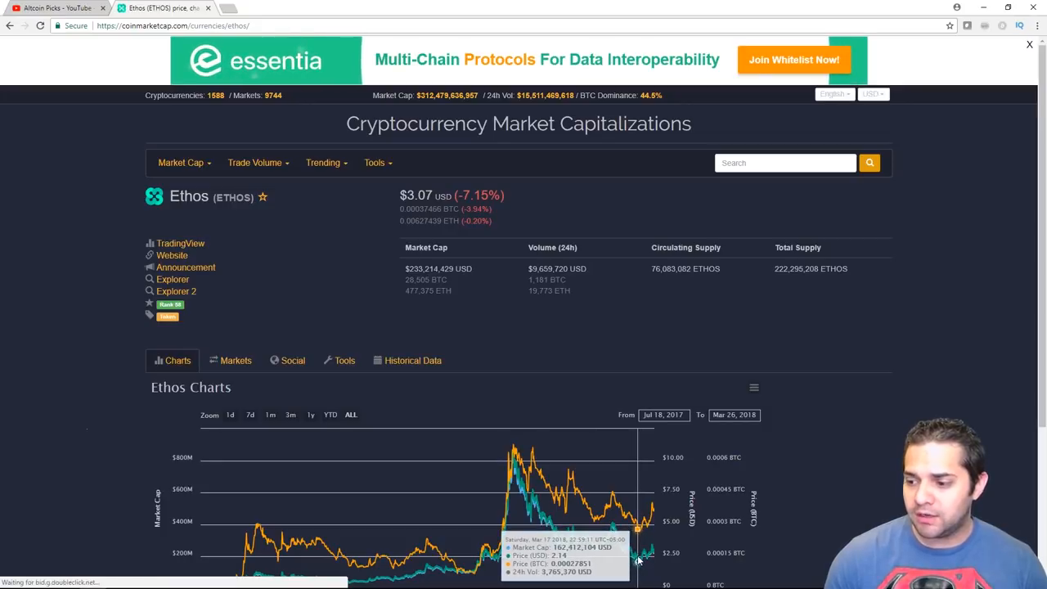
pyautogui.moveTo(609, 431)
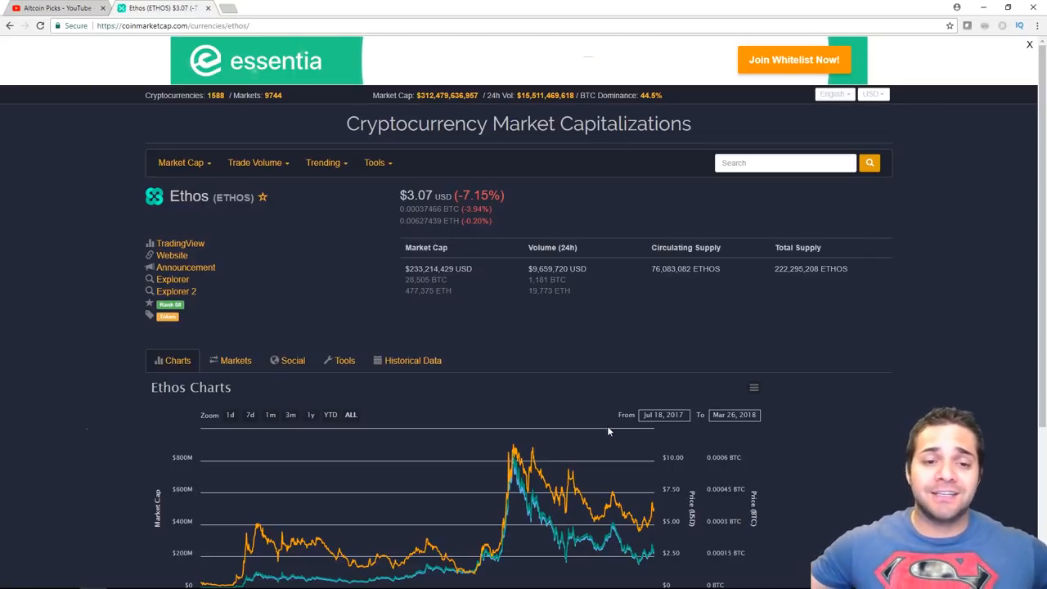
pyautogui.moveTo(803, 207)
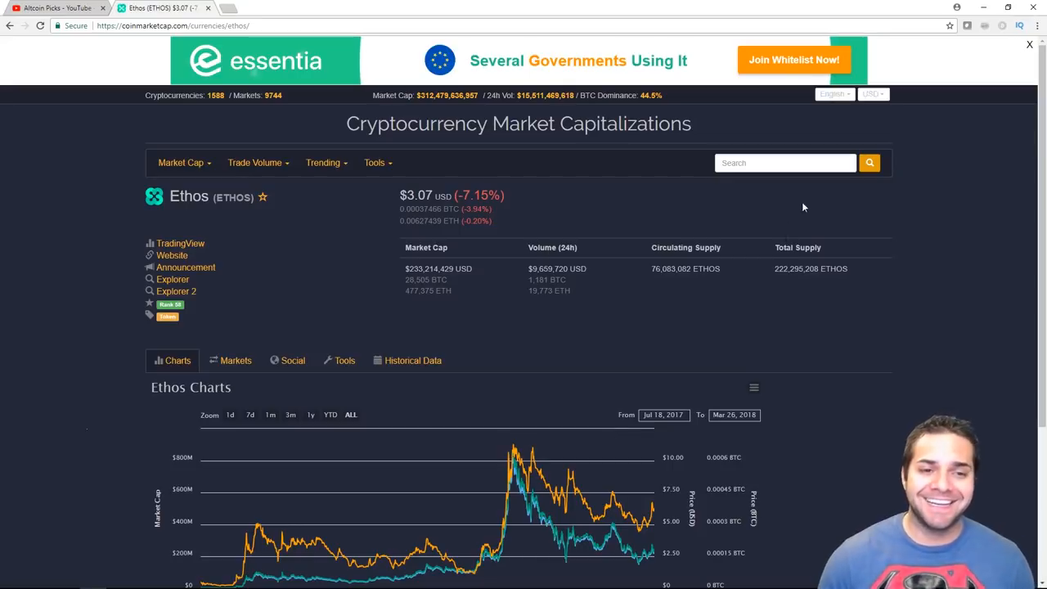
# - Search 'lite', open the Litecoin (LTC) page and scroll down to its charts
pyautogui.write('lite')
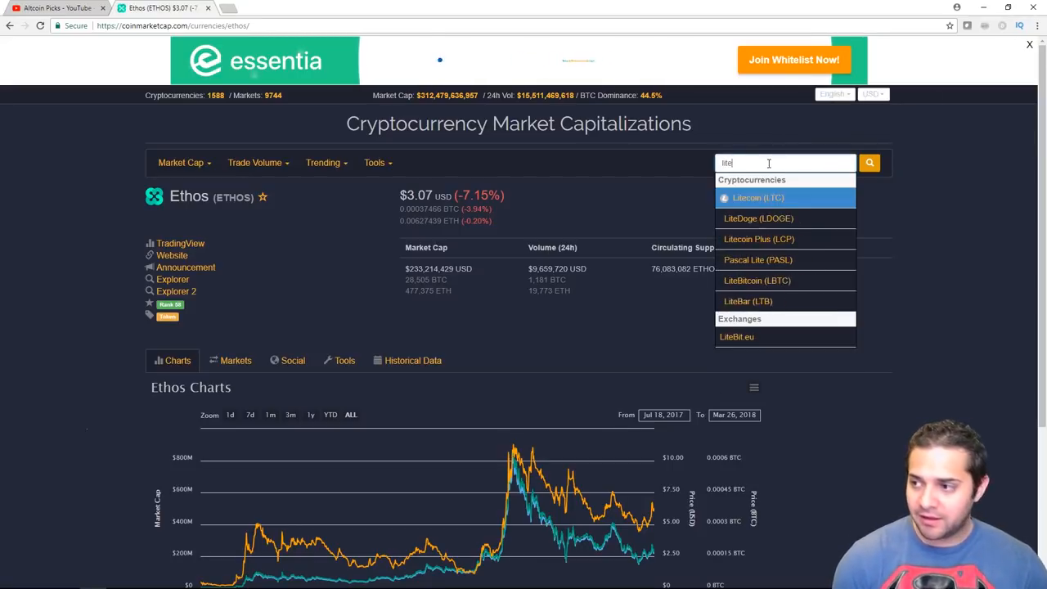
pyautogui.click(758, 197)
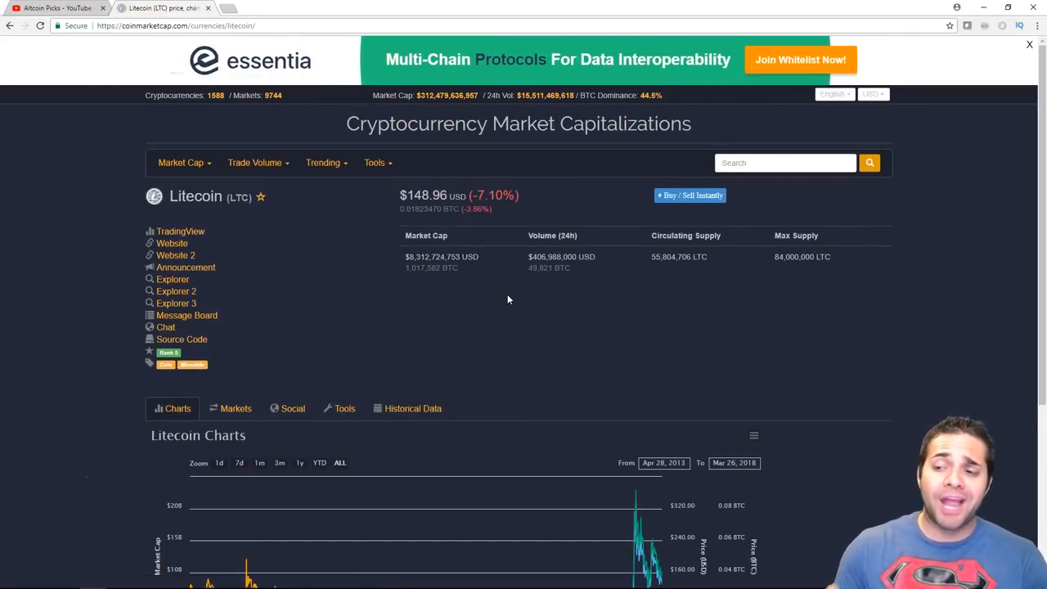
pyautogui.moveTo(576, 307)
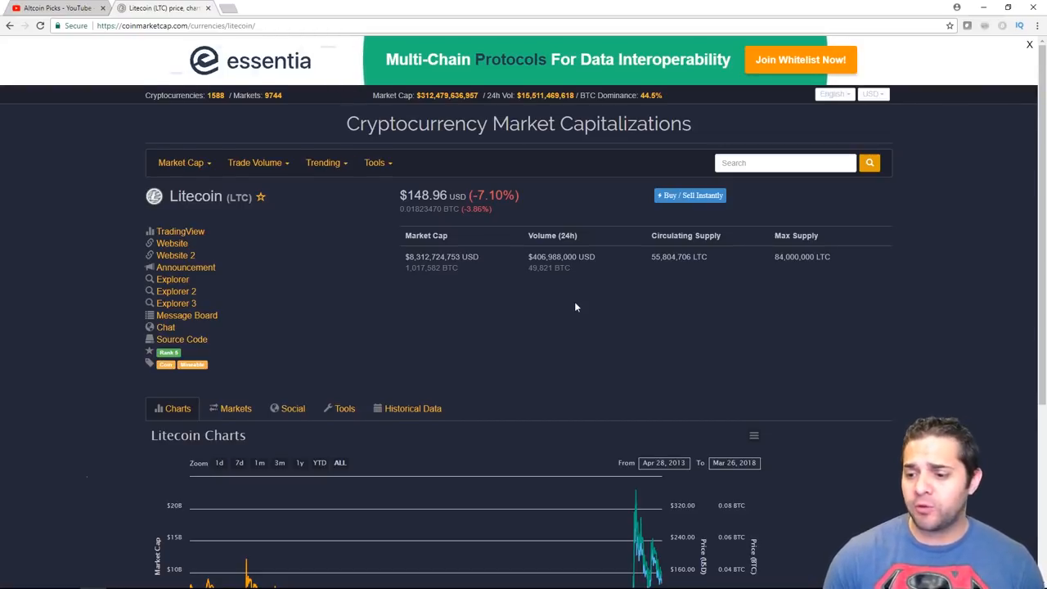
pyautogui.scroll(-3)
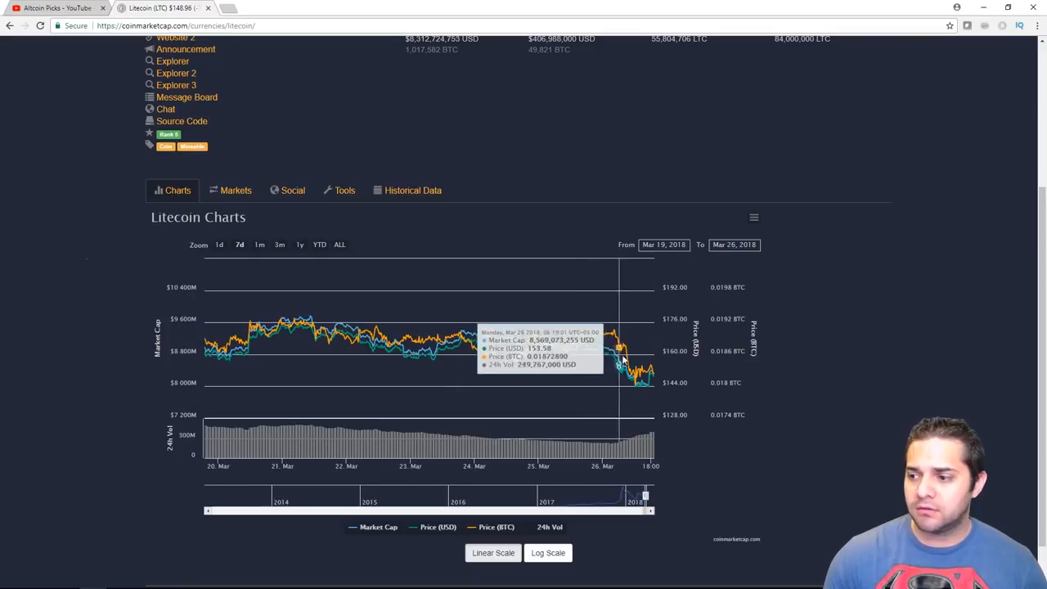
pyautogui.moveTo(606, 356)
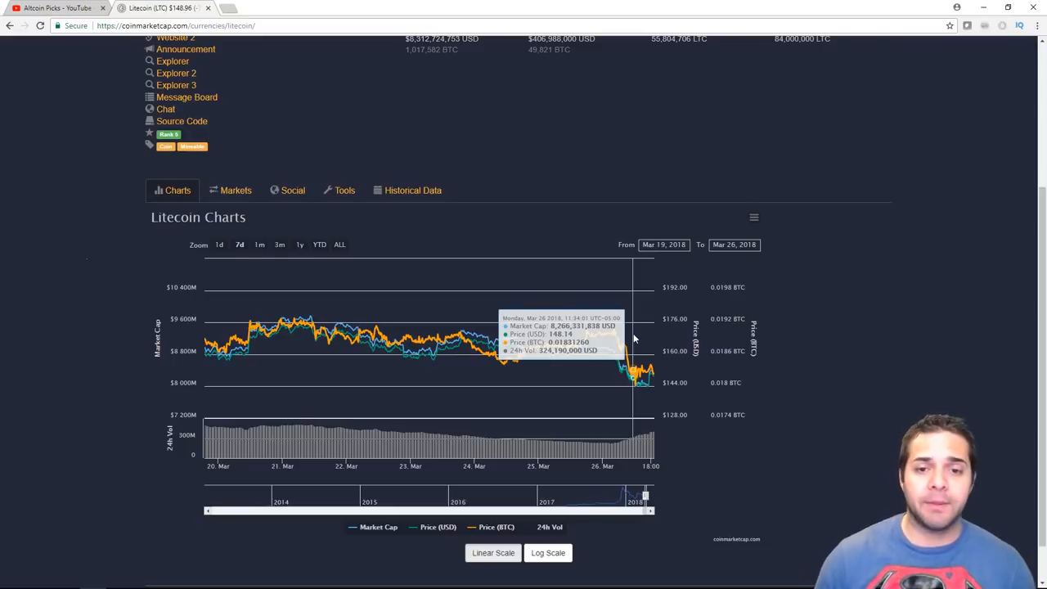
# - Search 'wan', open the Wanchain (WAN) page and scroll down through its charts
pyautogui.write('wan')
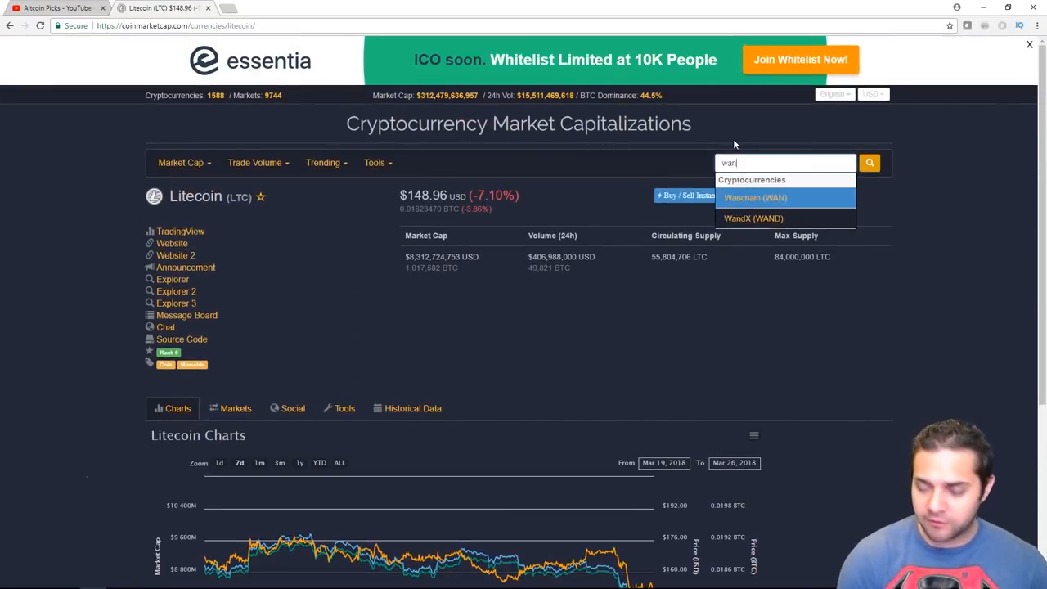
pyautogui.click(754, 197)
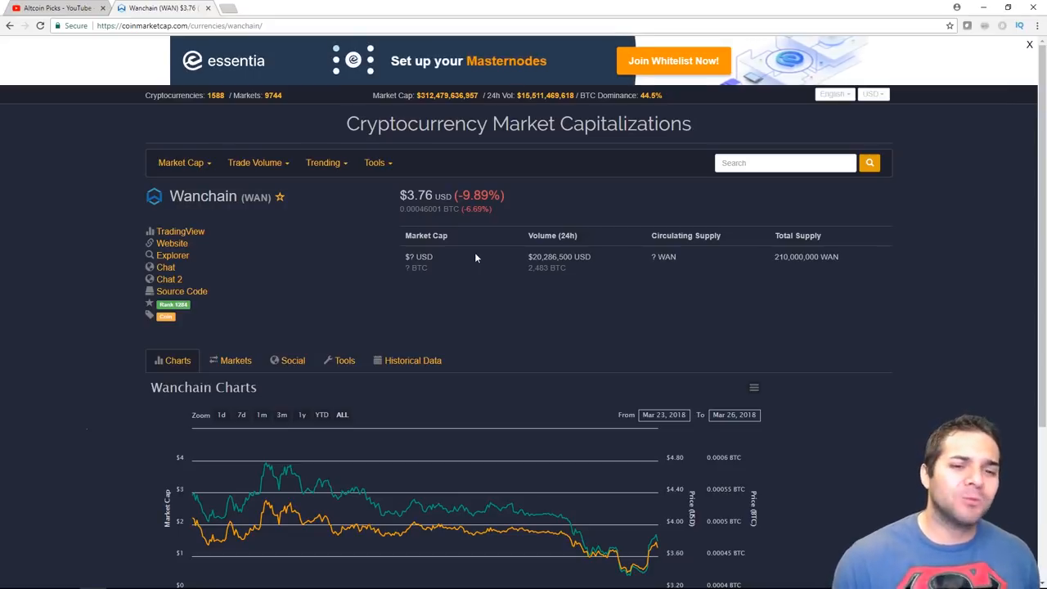
pyautogui.scroll(-3)
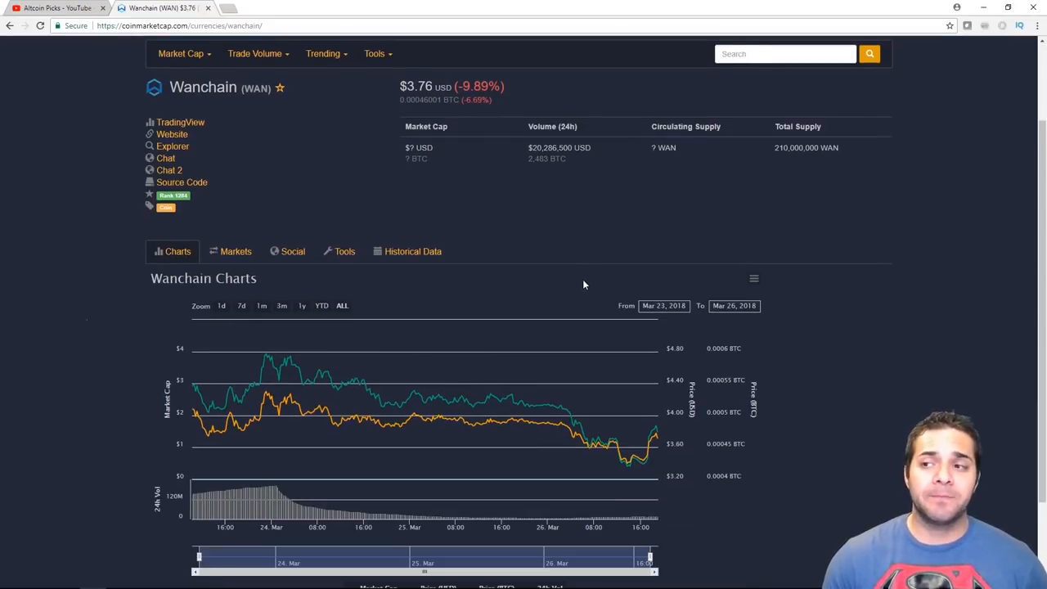
pyautogui.moveTo(540, 260)
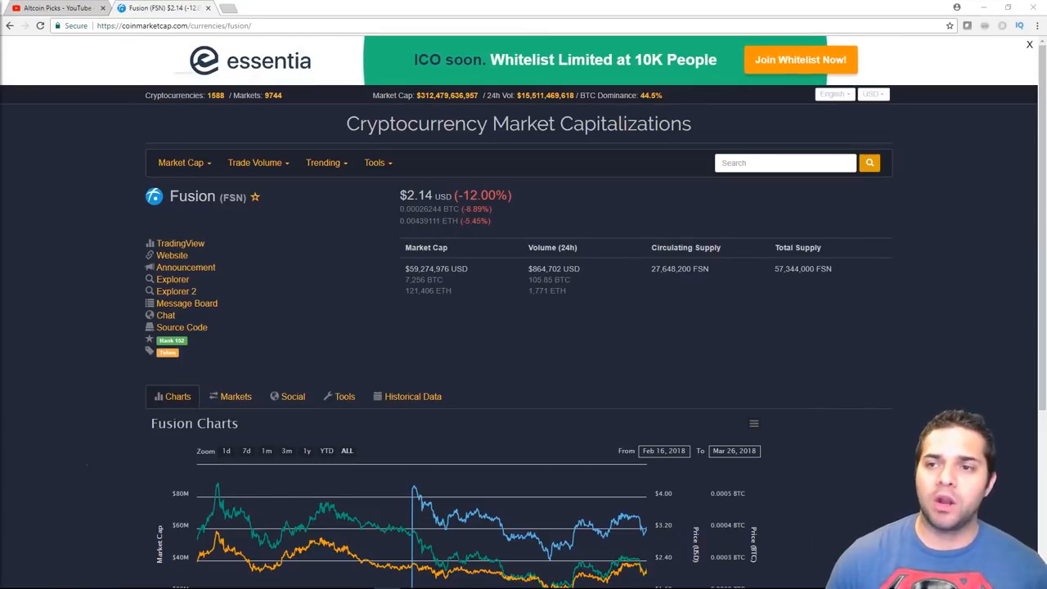
pyautogui.write('drop')
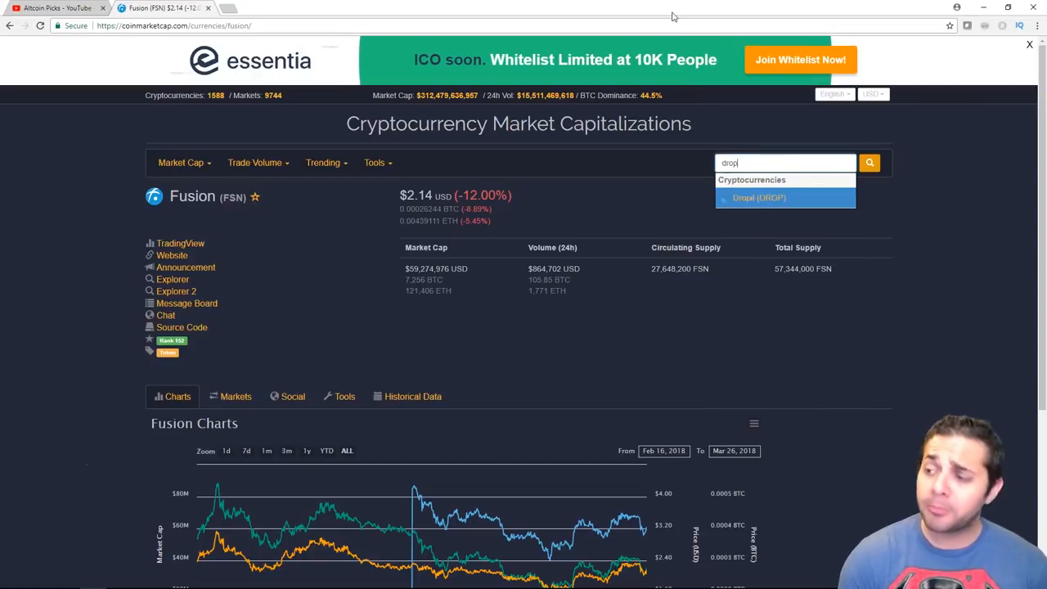
pyautogui.click(758, 197)
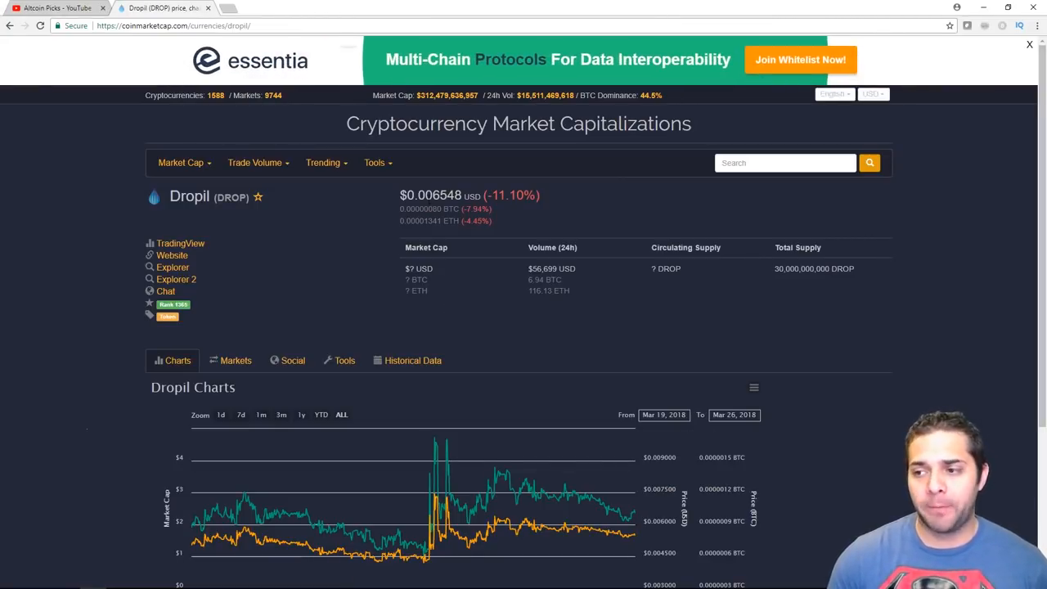
pyautogui.doubleClick(434, 195)
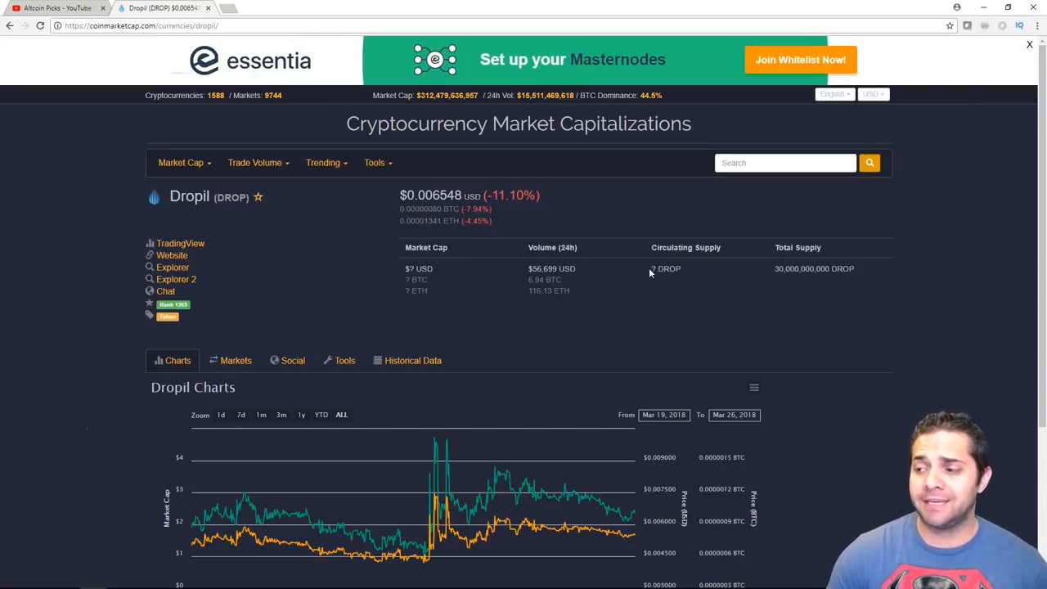
pyautogui.scroll(-3)
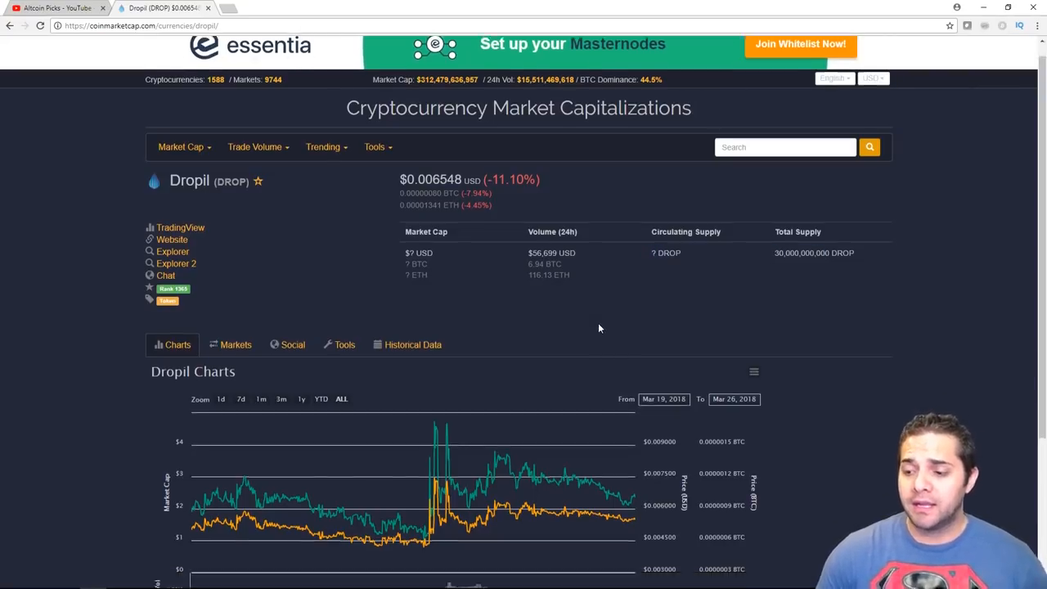
pyautogui.scroll(-3)
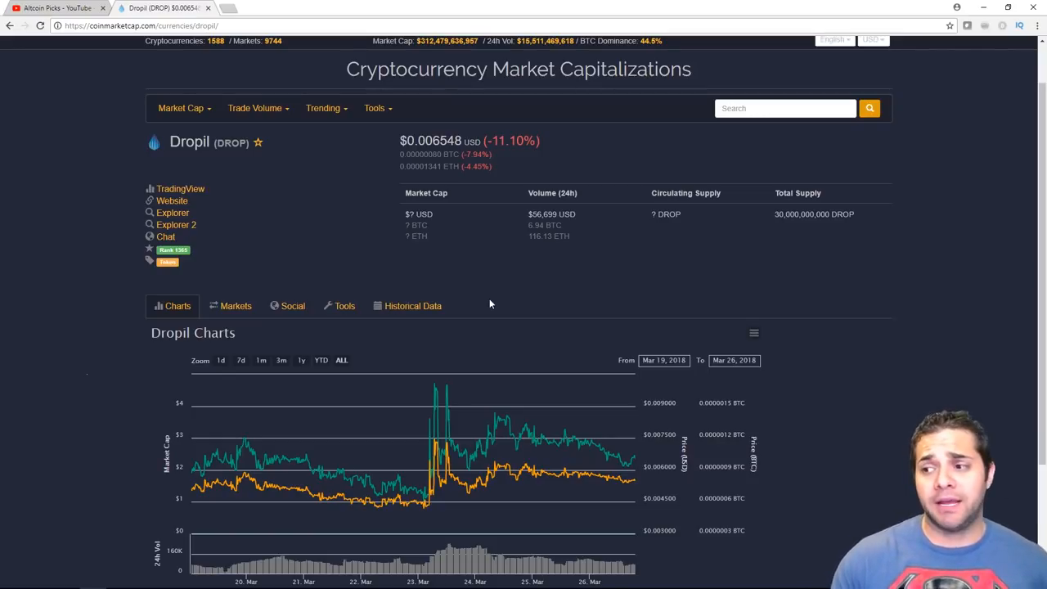
# - View the 'Adding ERC20 Support to Coinbase' post, then switch to the 0x (ZRX) tab
pyautogui.click(266, 7)
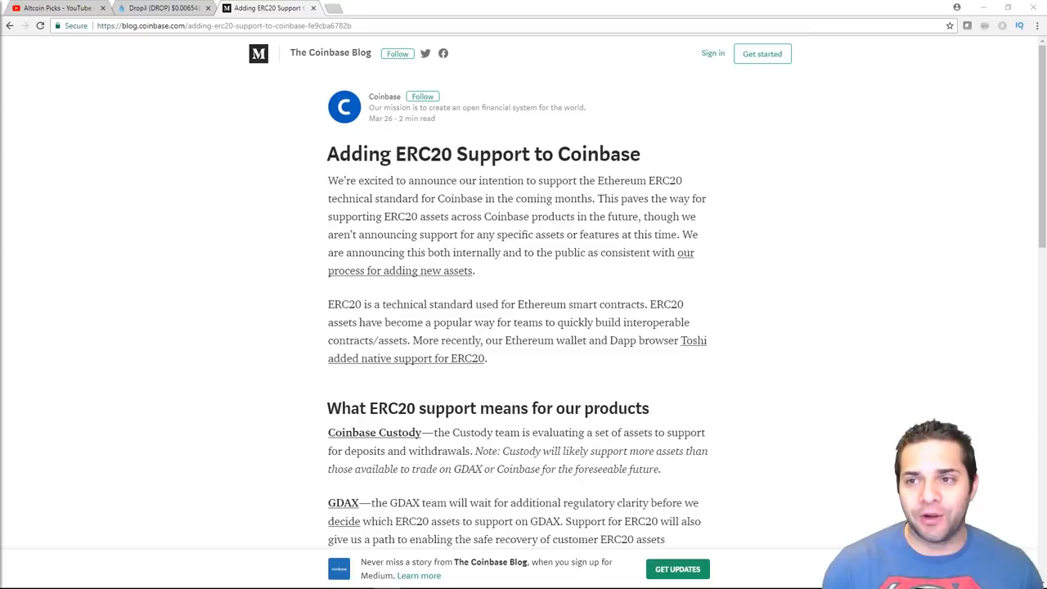
pyautogui.click(160, 8)
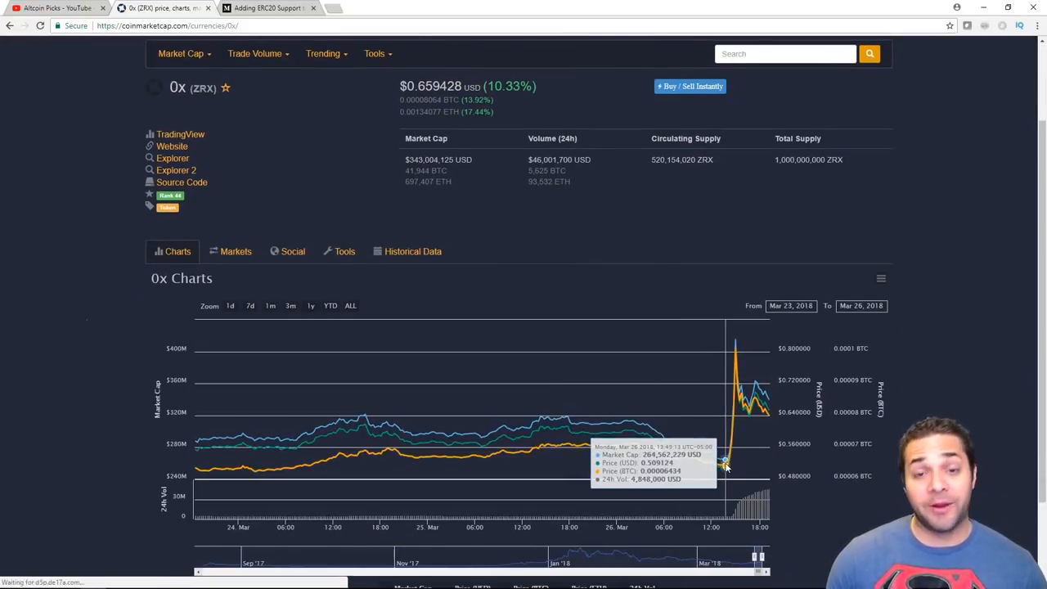
pyautogui.moveTo(725, 465)
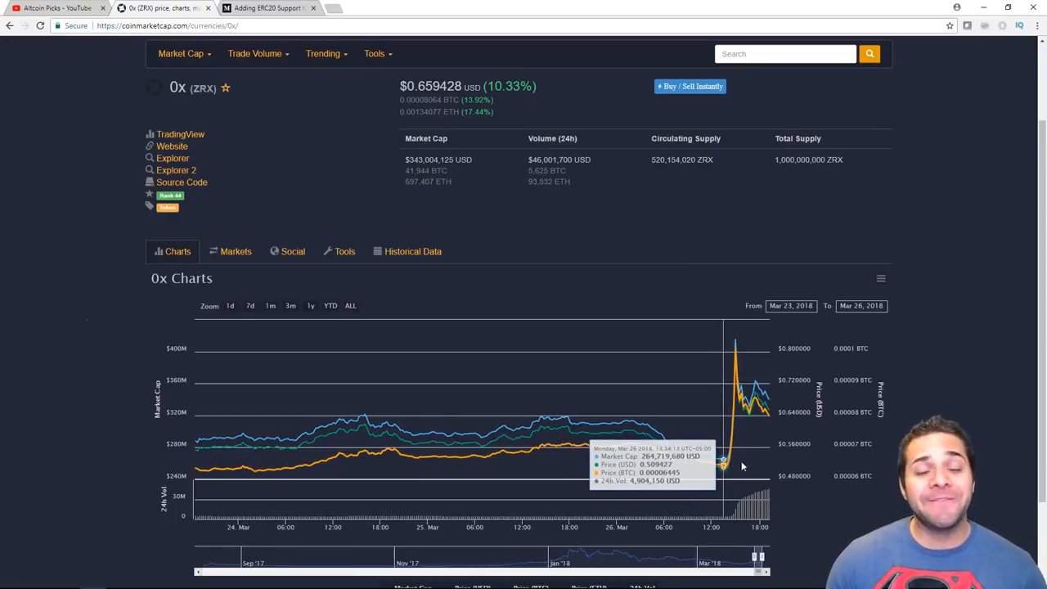
pyautogui.moveTo(703, 234)
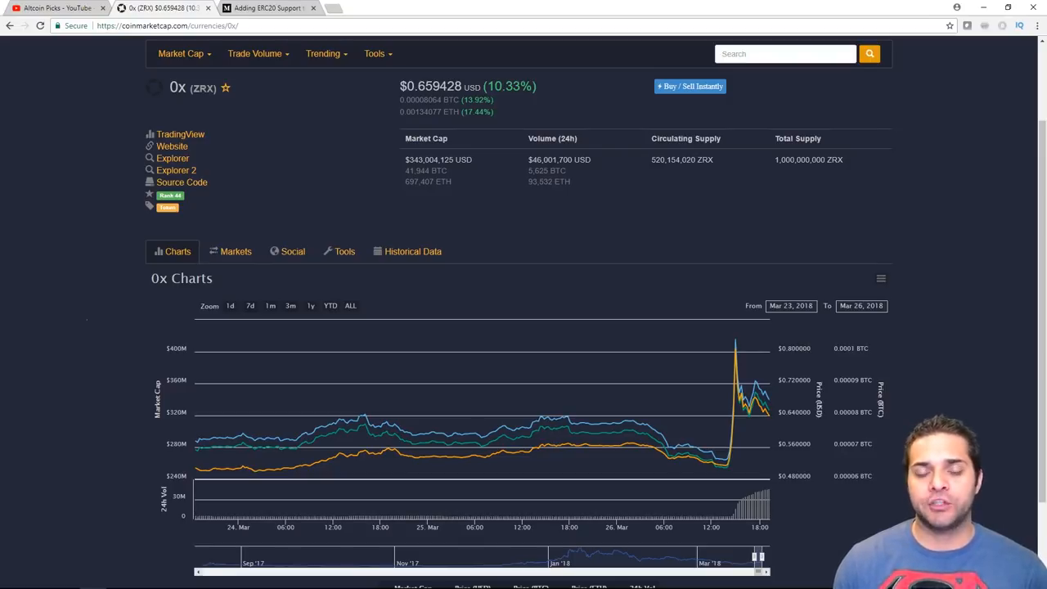
pyautogui.moveTo(375, 241)
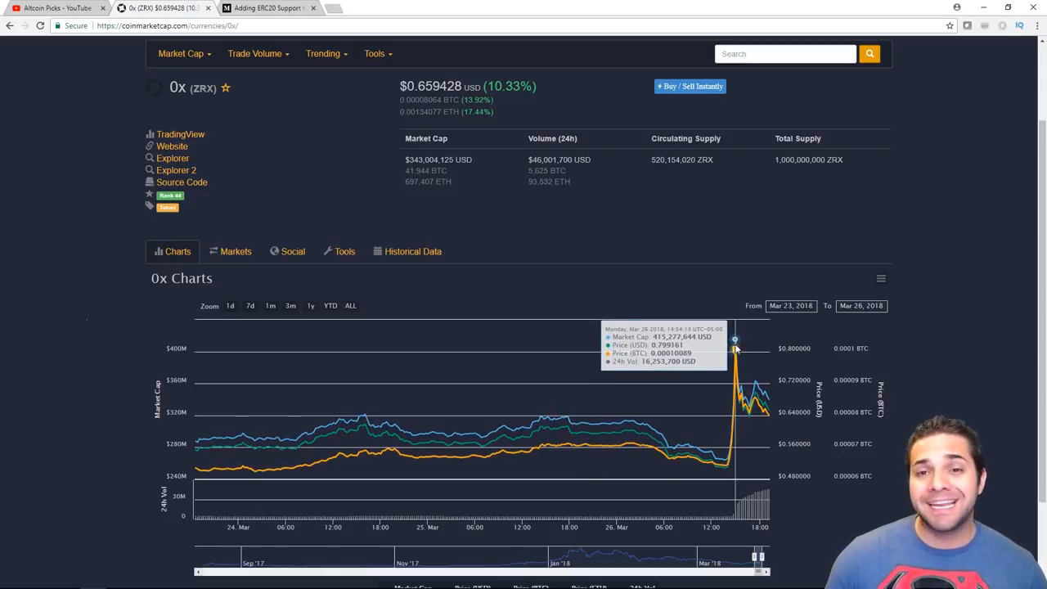
pyautogui.moveTo(720, 395)
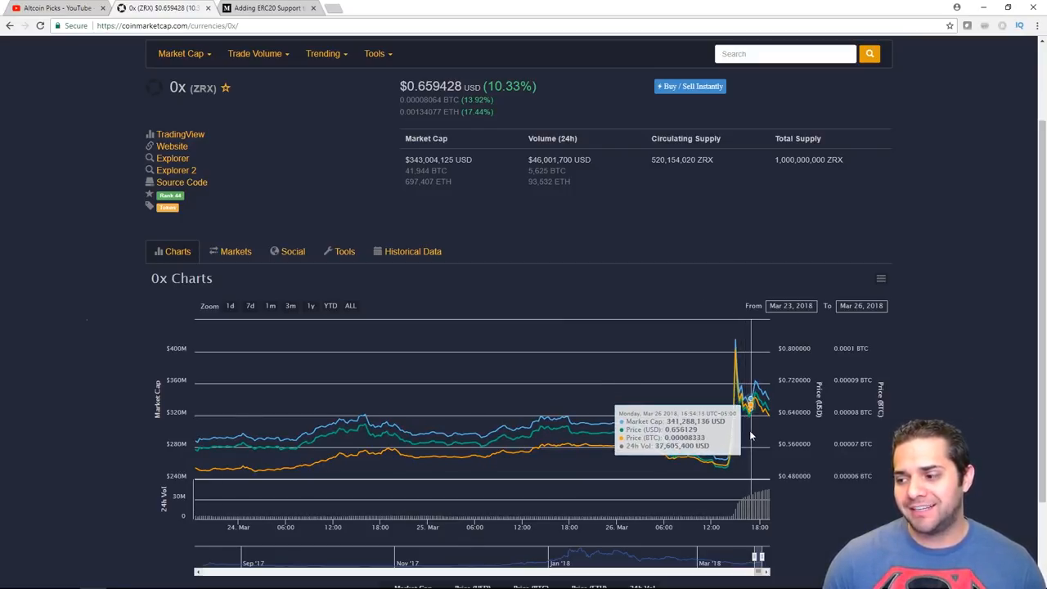
pyautogui.moveTo(746, 442)
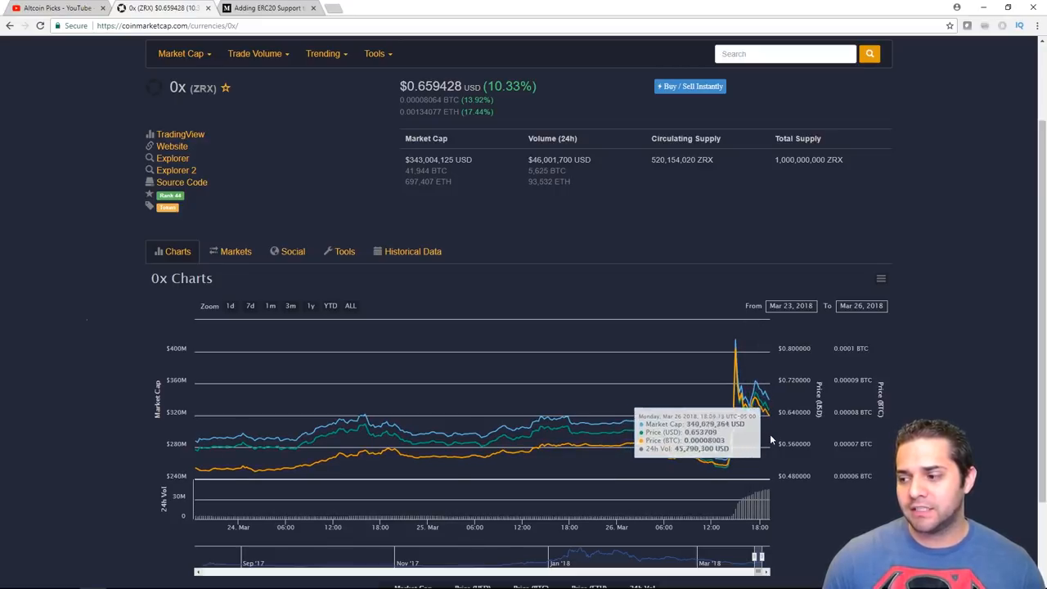
pyautogui.moveTo(554, 223)
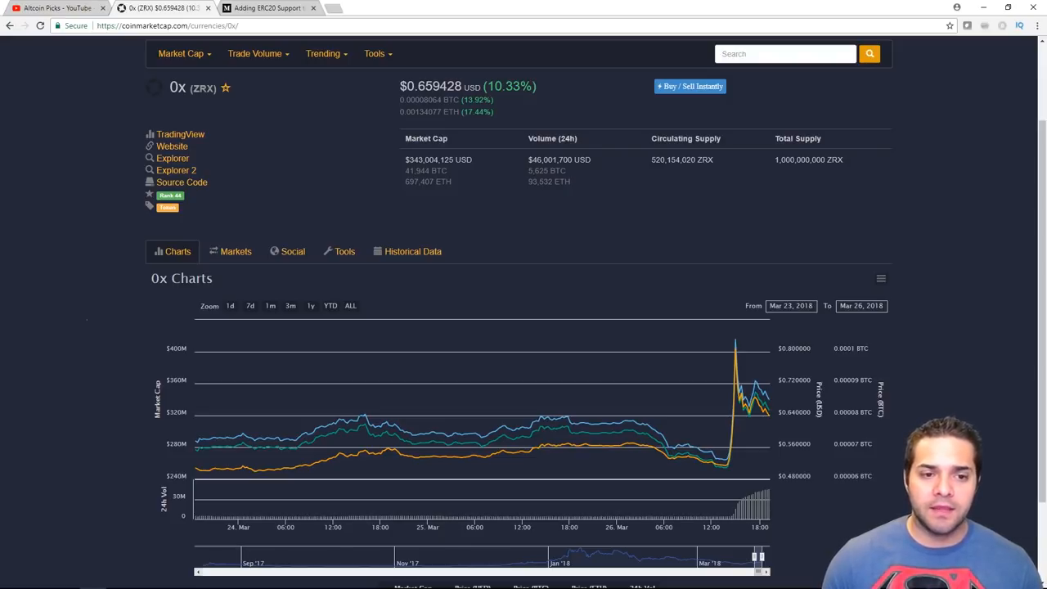
# - Switch to the tweet screenshot tab showing Myles Snider's retweet about the 0x Project
pyautogui.click(368, 8)
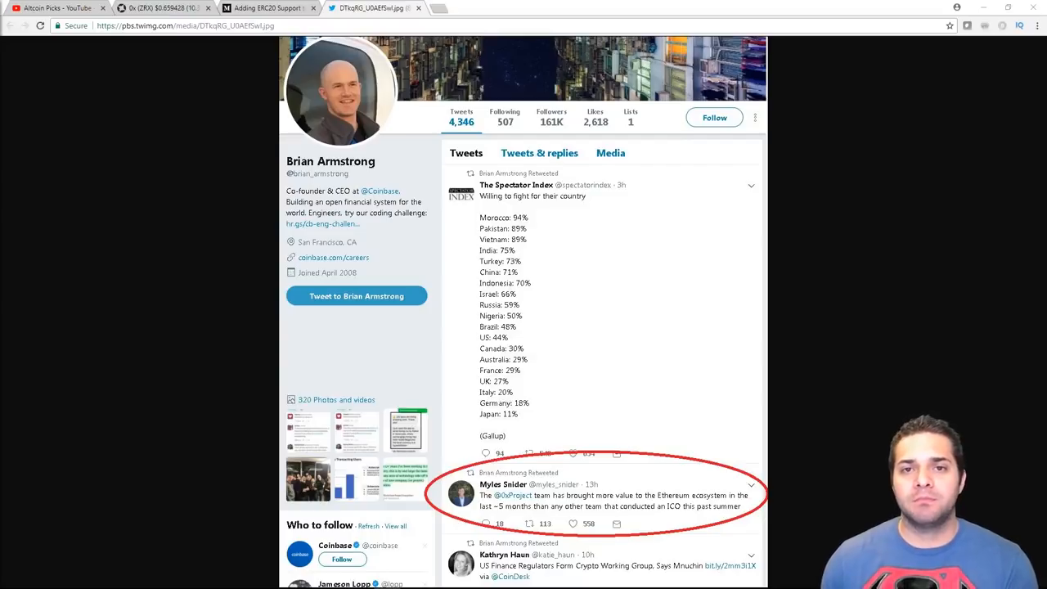
pyautogui.moveTo(511, 529)
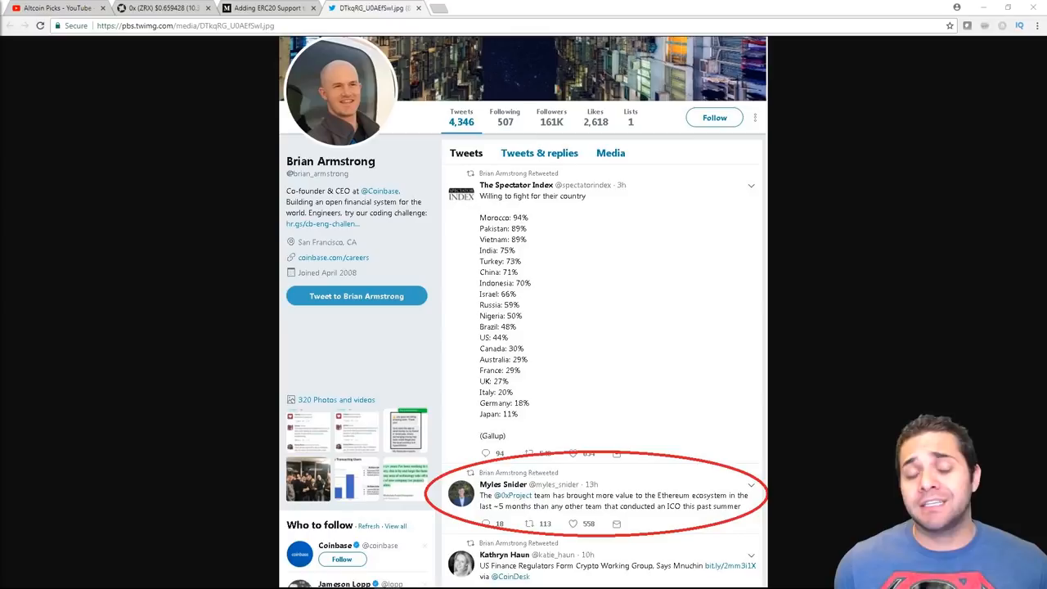
pyautogui.moveTo(252, 256)
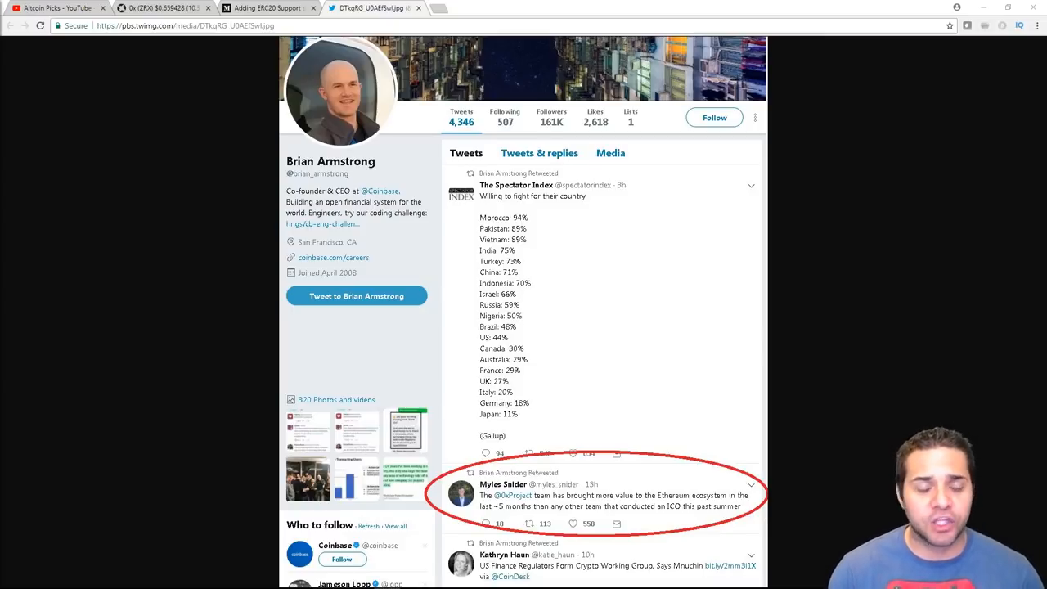
# - Switch to the CNBC article on Litecoin falling 10% after LitePay closed
pyautogui.click(479, 8)
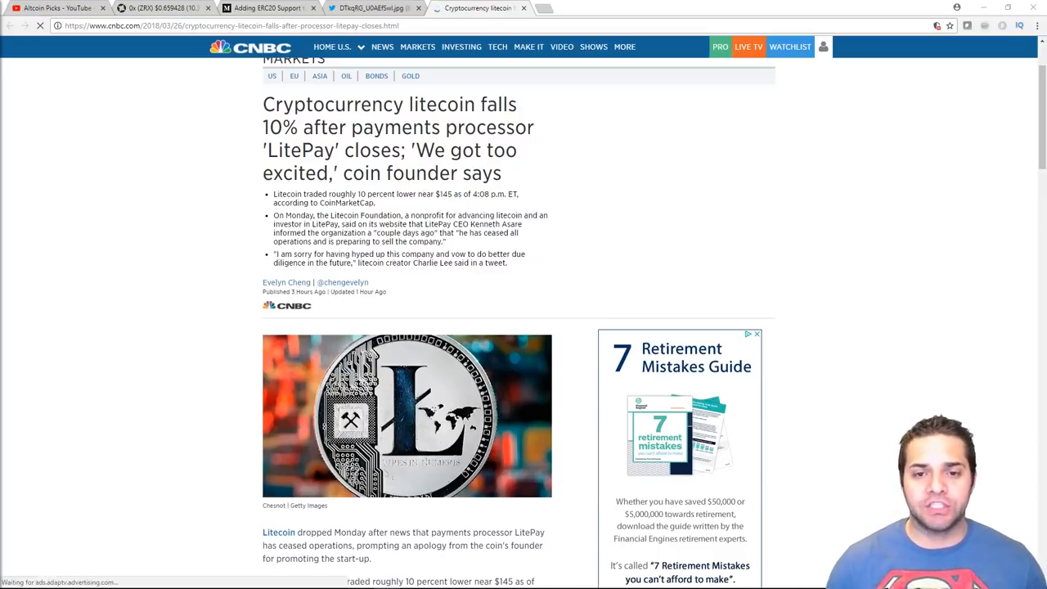
# - Scroll through the CNBC Litecoin story to Charlie Lee's apology and the Foundation's statement
pyautogui.scroll(-3)
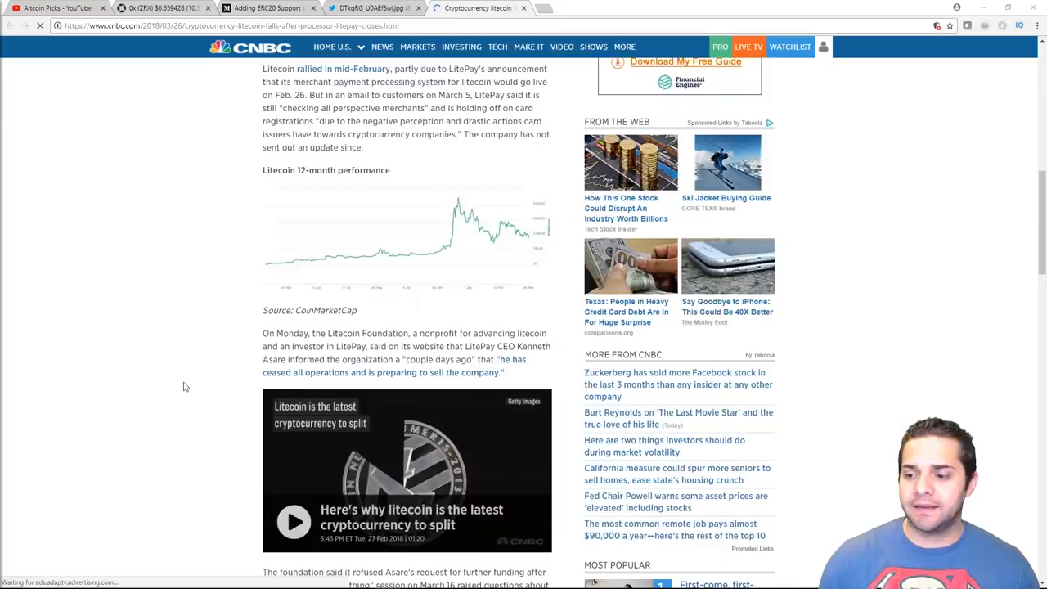
pyautogui.scroll(-3)
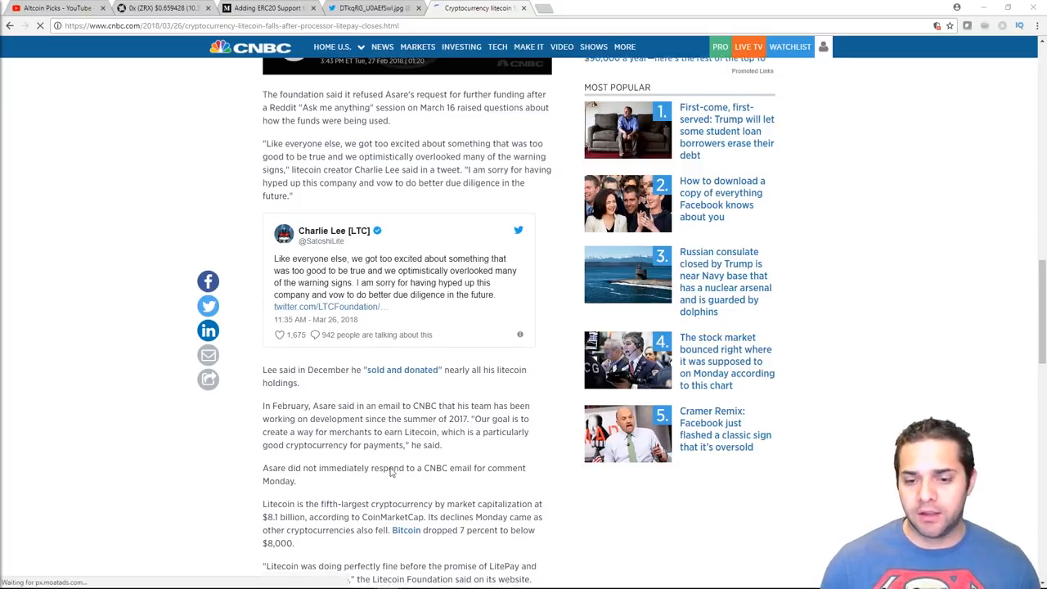
pyautogui.scroll(-3)
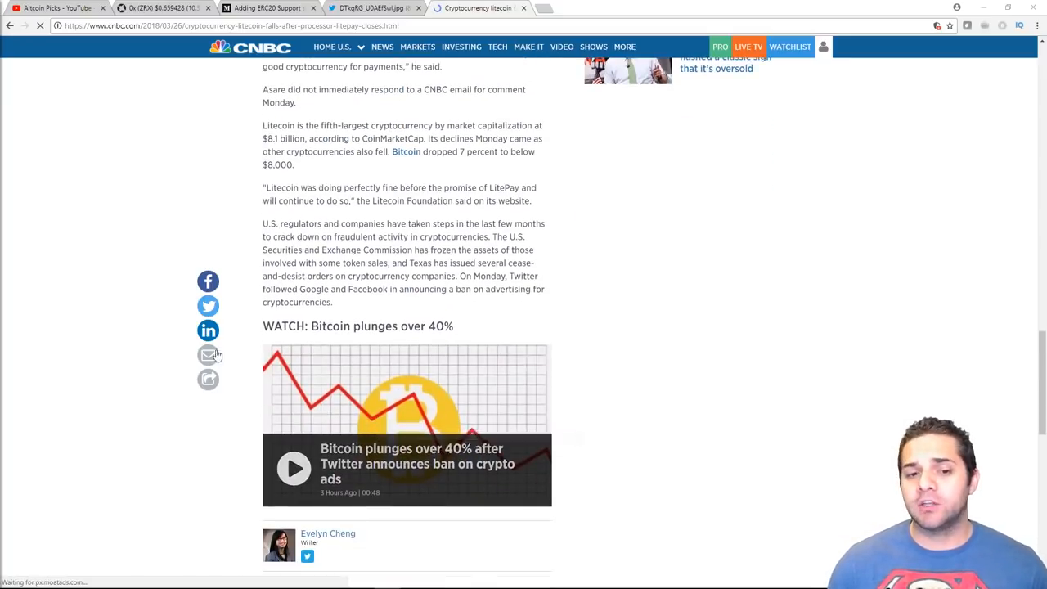
pyautogui.scroll(-3)
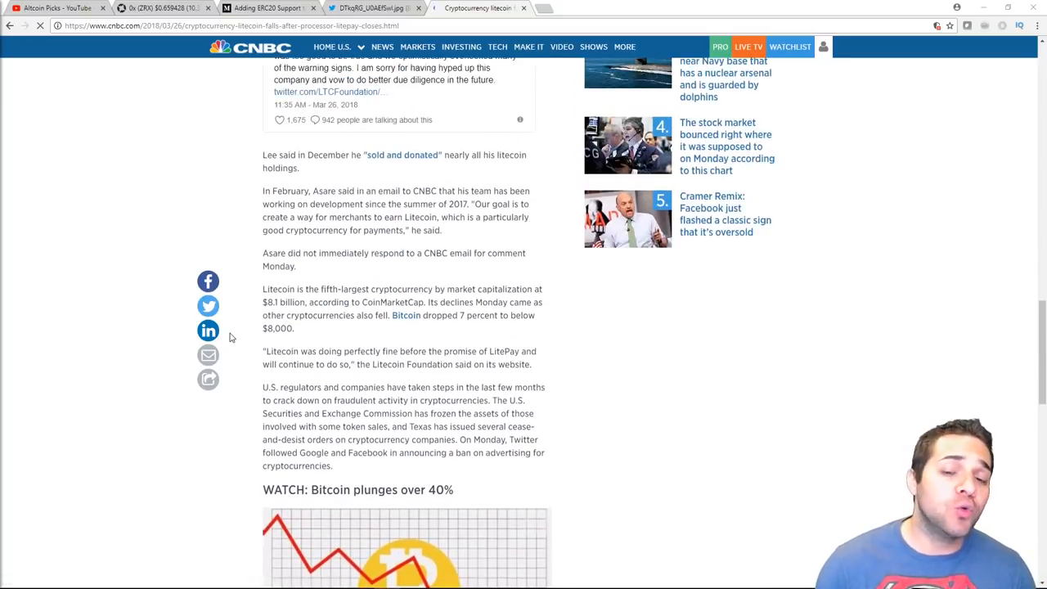